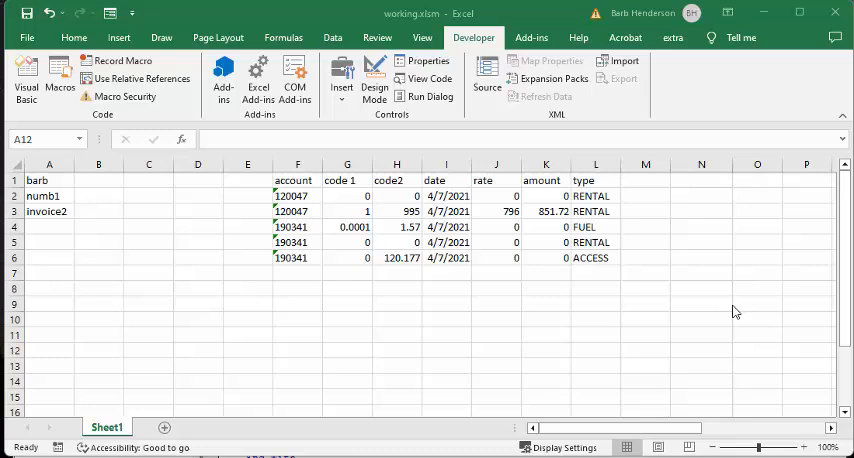
{"action": "mouse_move", "coordinate": [54, 196]}
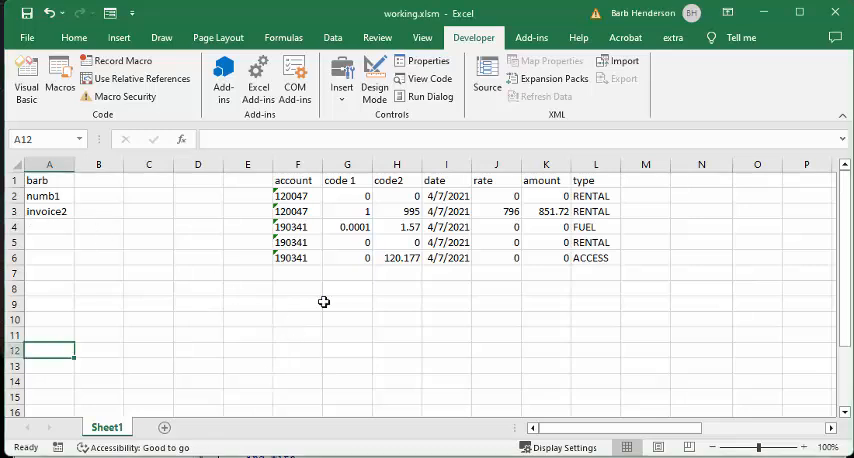
{"action": "mouse_move", "coordinate": [292, 196]}
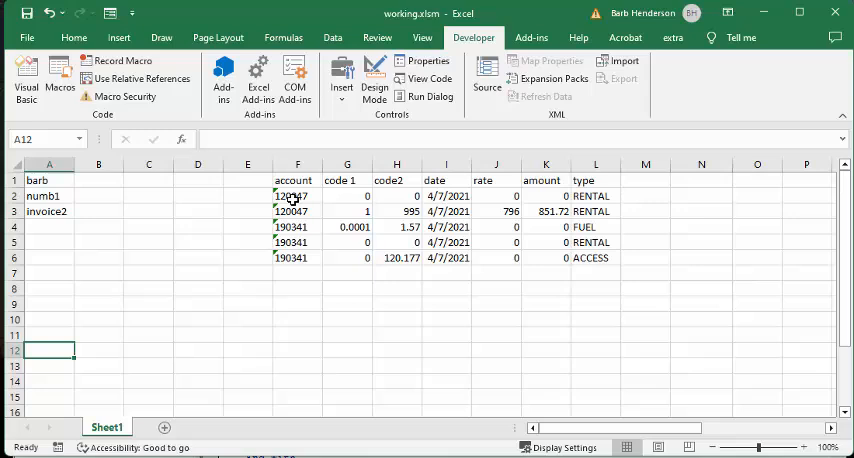
{"action": "mouse_move", "coordinate": [536, 212]}
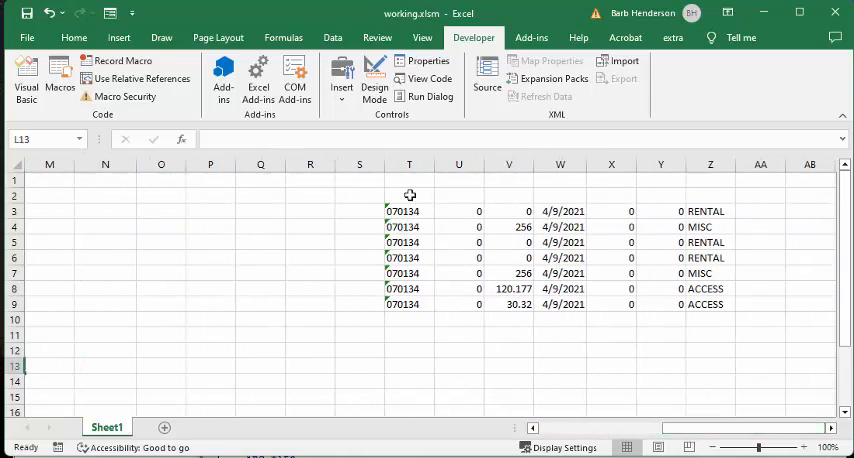
{"action": "mouse_move", "coordinate": [456, 304]}
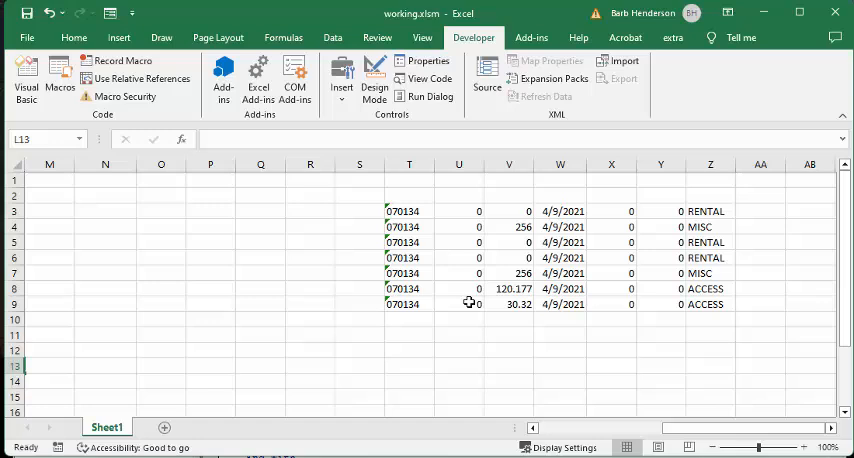
{"action": "mouse_move", "coordinate": [708, 272]}
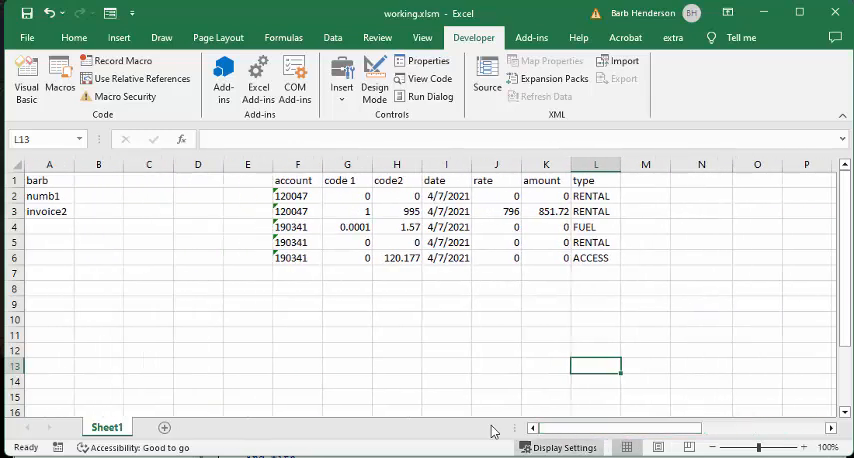
{"action": "mouse_move", "coordinate": [308, 344]}
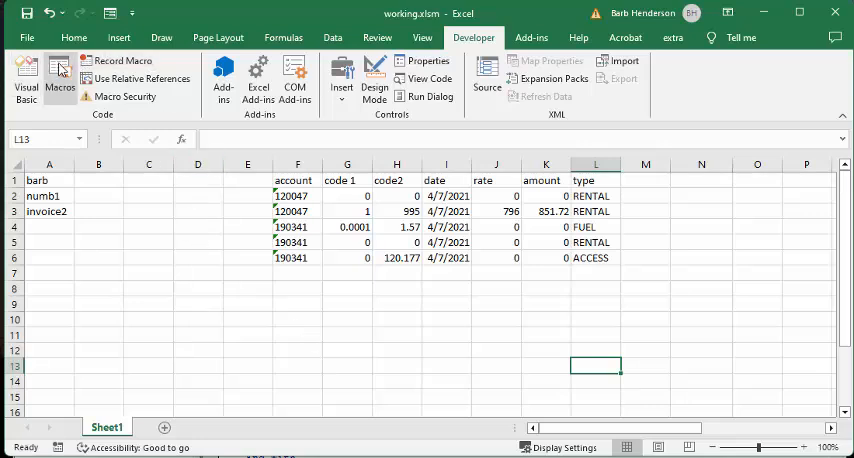
Run the addtoword macro from Developer > Macros to populate the Word letter
{"action": "left_click", "coordinate": [56, 72]}
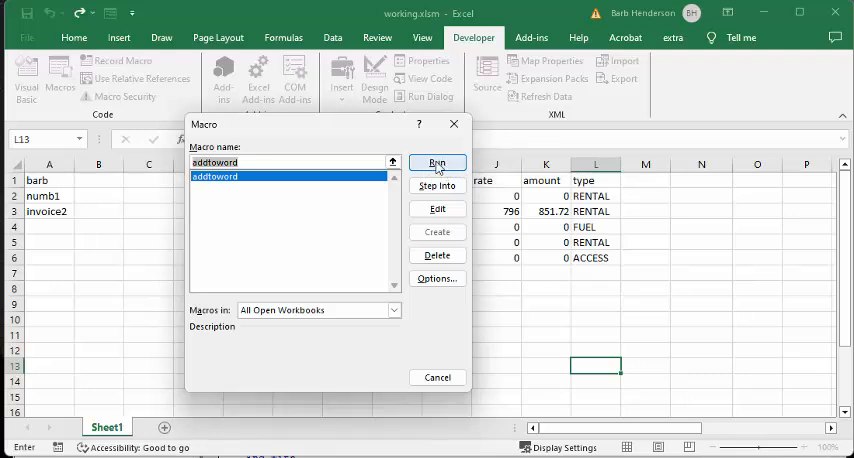
{"action": "left_click", "coordinate": [436, 164]}
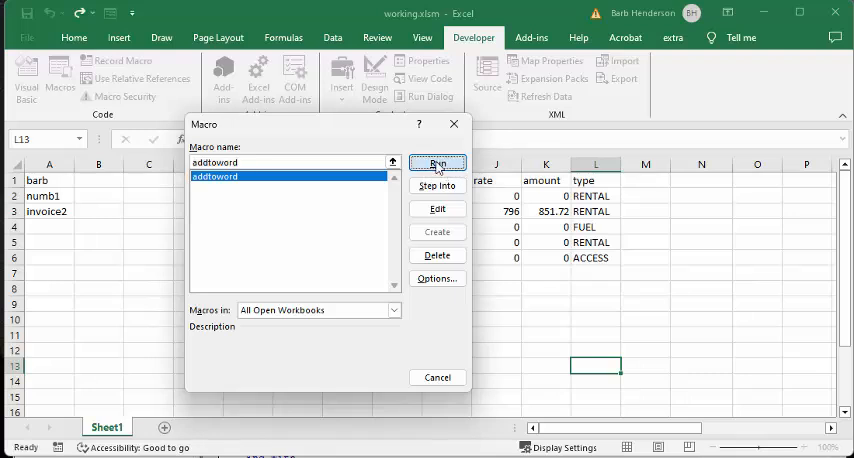
{"action": "left_click", "coordinate": [436, 164]}
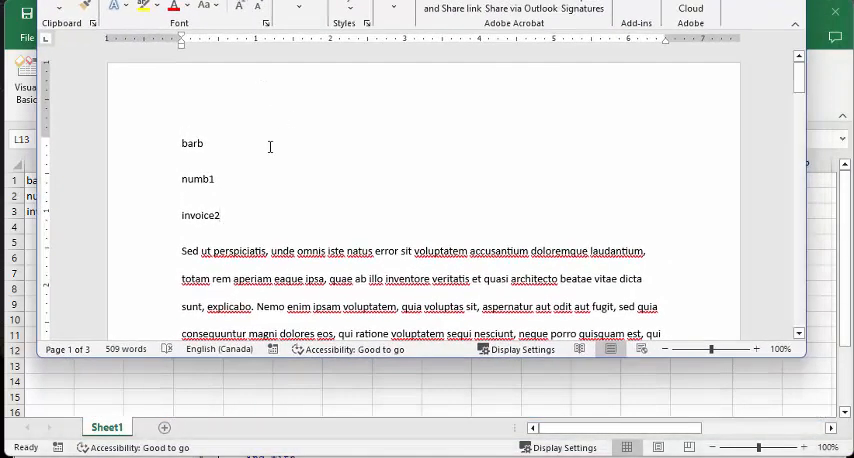
{"action": "mouse_move", "coordinate": [226, 180]}
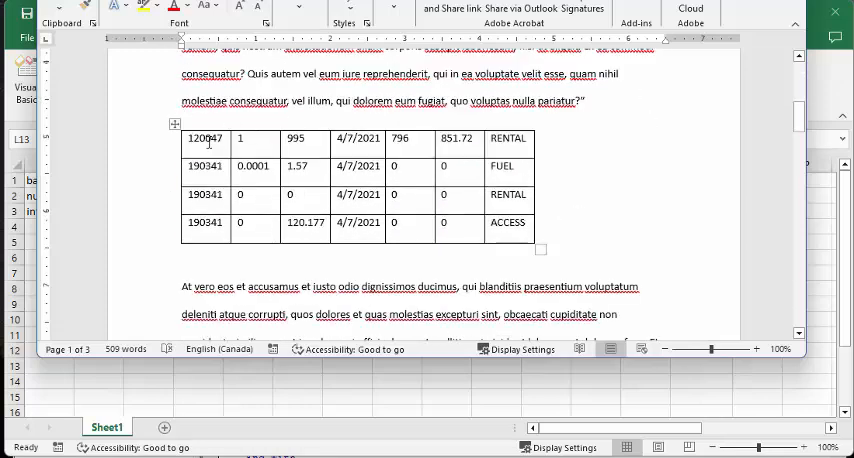
{"action": "mouse_move", "coordinate": [518, 172]}
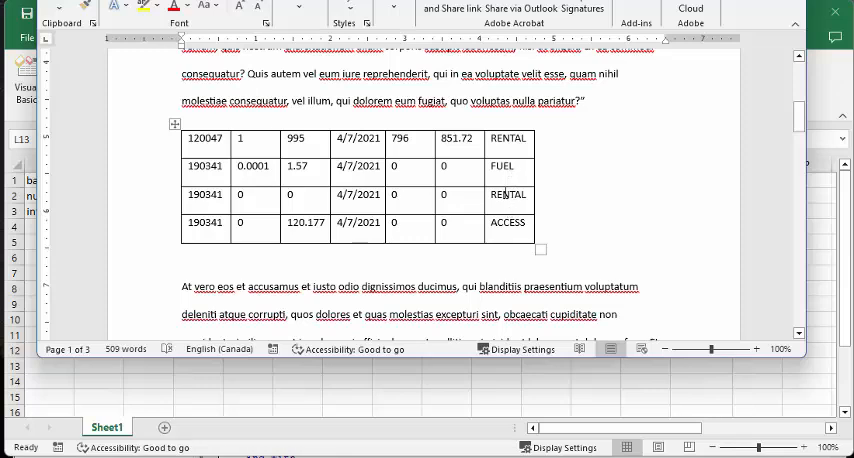
{"action": "mouse_move", "coordinate": [576, 214]}
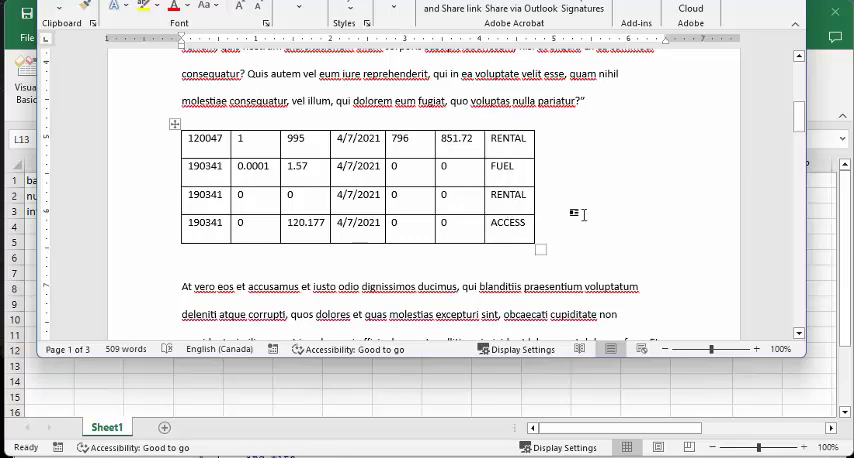
Scroll through the generated letter to review the filled placeholders and both pasted tables
{"action": "scroll", "scroll_direction": "down", "scroll_amount": 3}
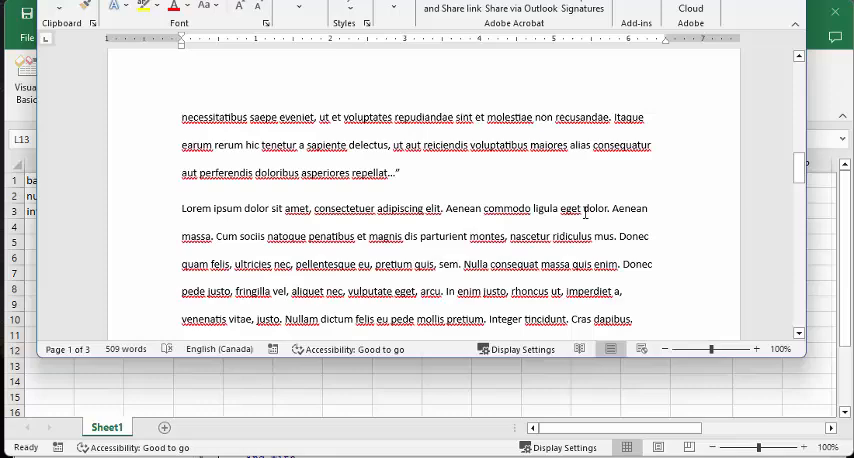
{"action": "scroll", "scroll_direction": "down", "scroll_amount": 3}
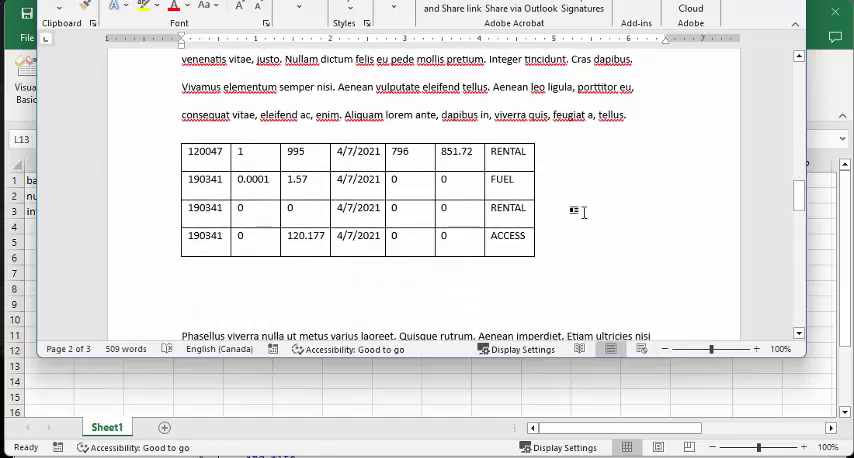
{"action": "scroll", "scroll_direction": "down", "scroll_amount": 3}
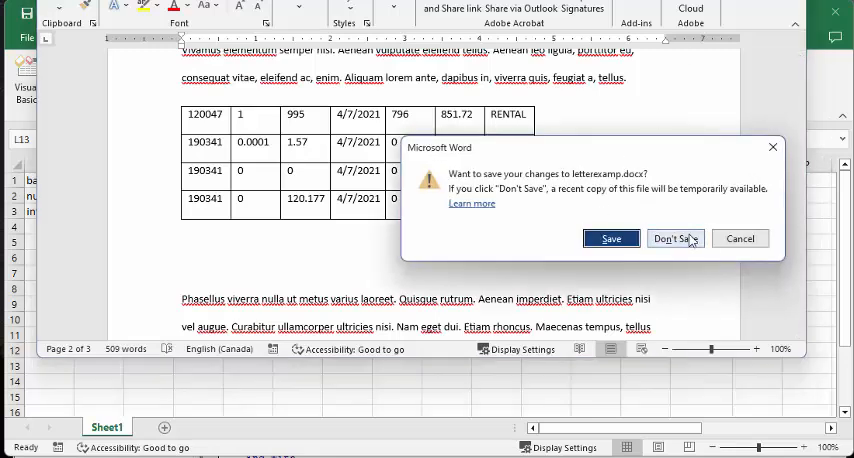
Close the letter with Don't Save and scroll letterexamp.docx to view its unfilled placeholders
{"action": "left_click", "coordinate": [676, 238]}
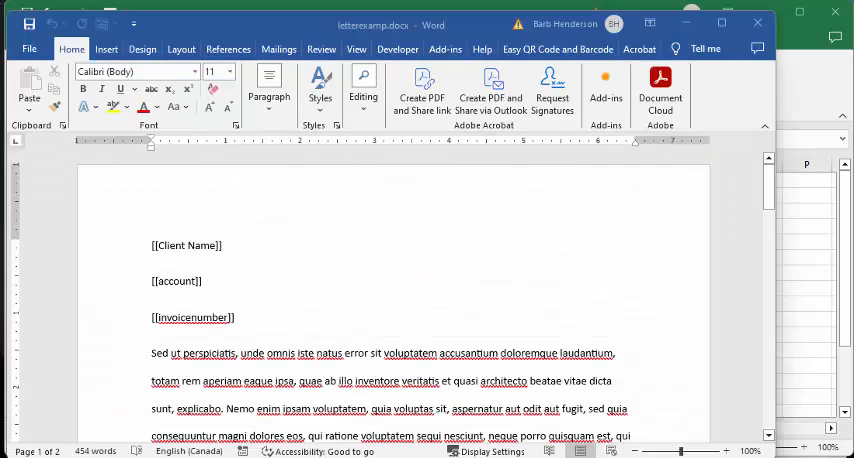
{"action": "mouse_move", "coordinate": [470, 276]}
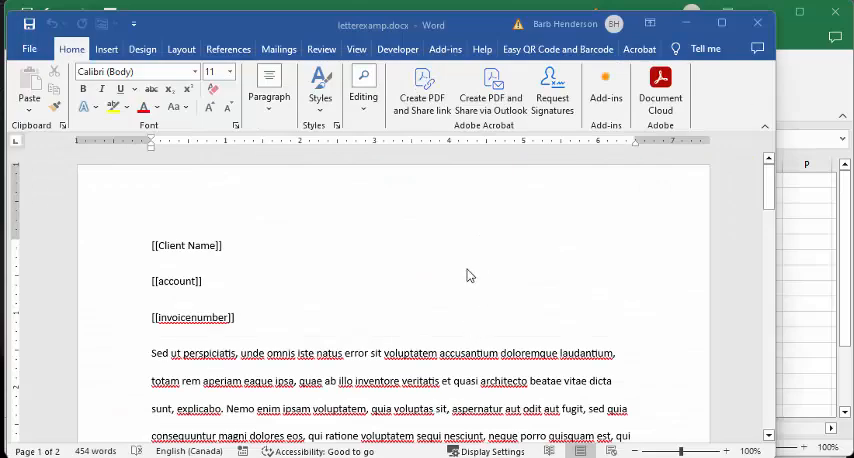
{"action": "mouse_move", "coordinate": [254, 248]}
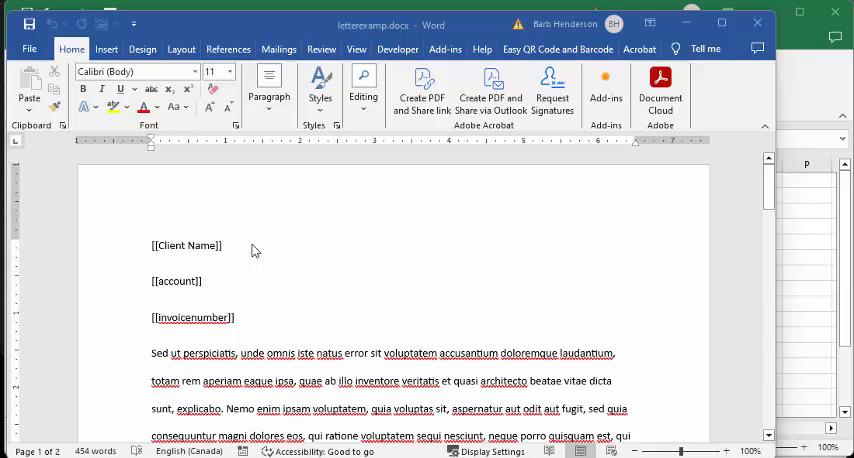
{"action": "scroll", "scroll_direction": "down", "scroll_amount": 3}
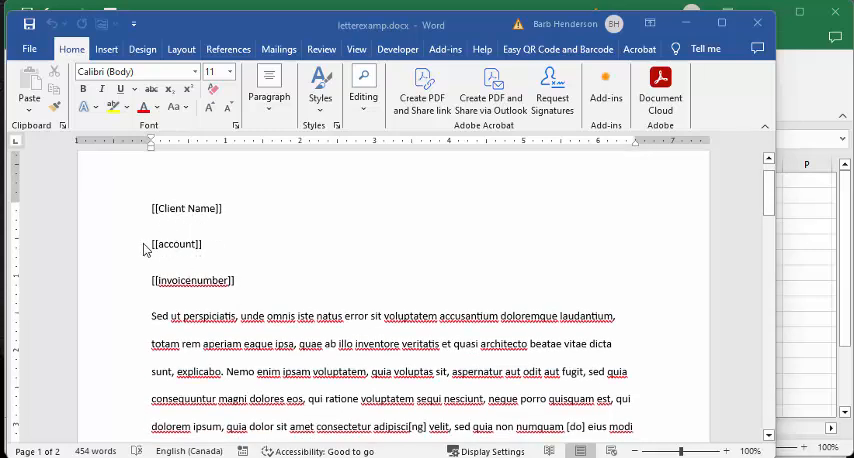
{"action": "mouse_move", "coordinate": [196, 250]}
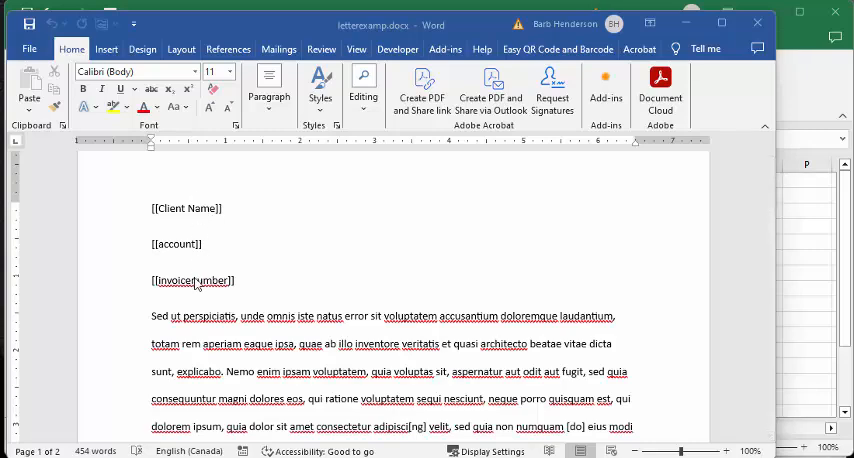
{"action": "scroll", "scroll_direction": "down", "scroll_amount": 3}
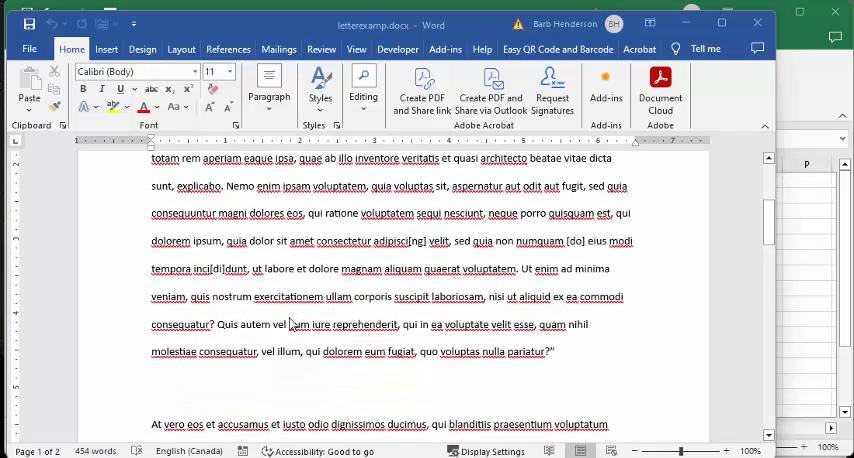
{"action": "scroll", "scroll_direction": "down", "scroll_amount": 3}
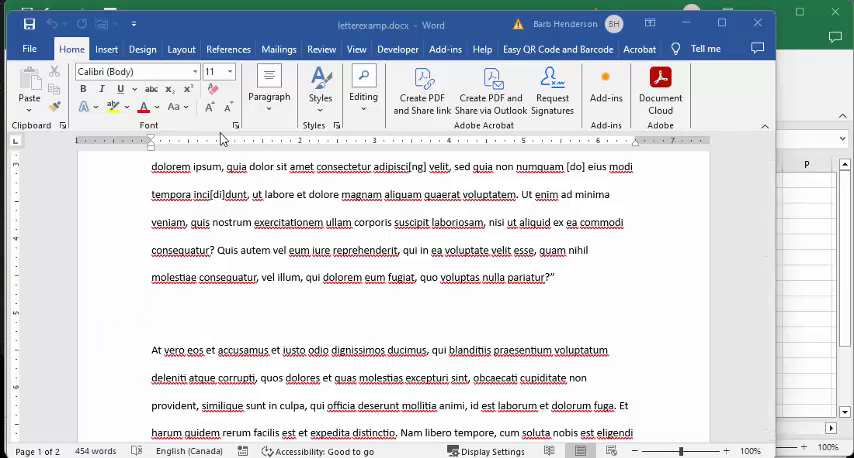
{"action": "mouse_move", "coordinate": [476, 324]}
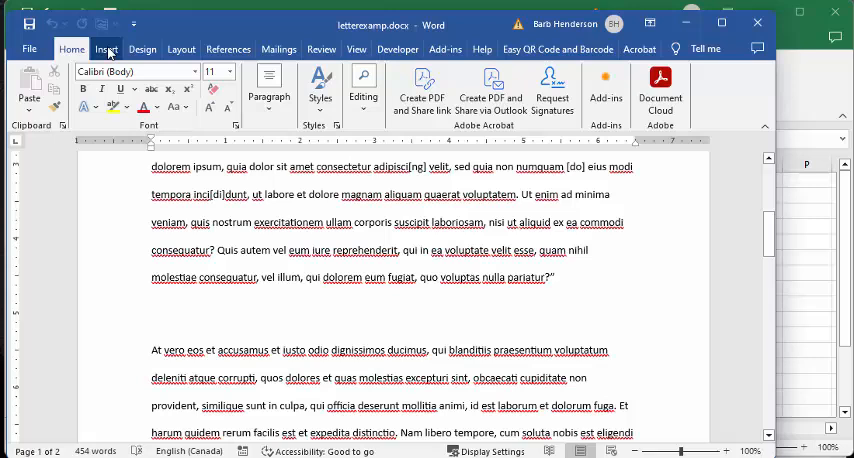
Use Insert > Links > Bookmark to go to the tab1 bookmark in the template
{"action": "left_click", "coordinate": [104, 48]}
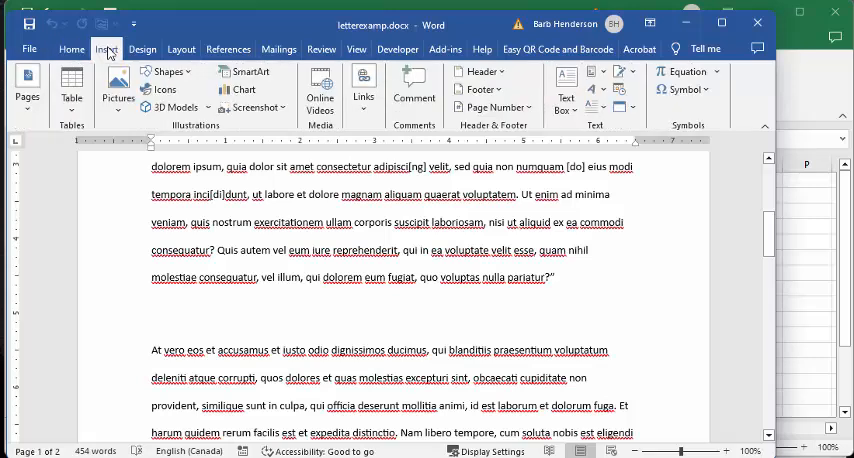
{"action": "mouse_move", "coordinate": [366, 120]}
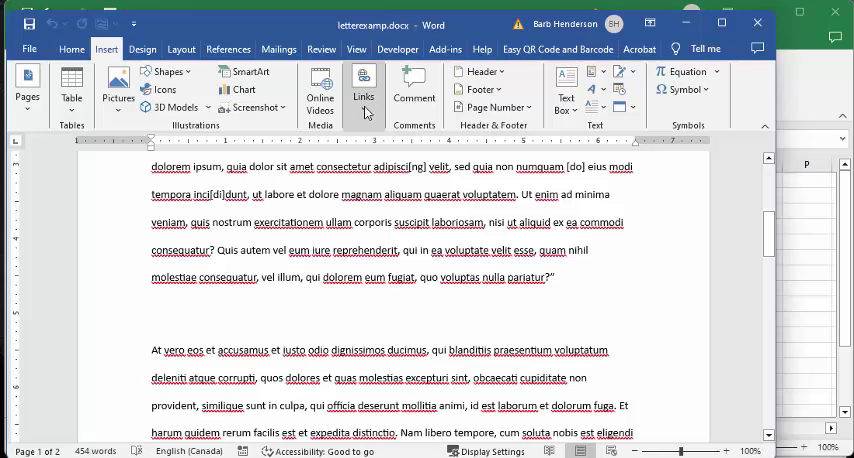
{"action": "left_click", "coordinate": [362, 90]}
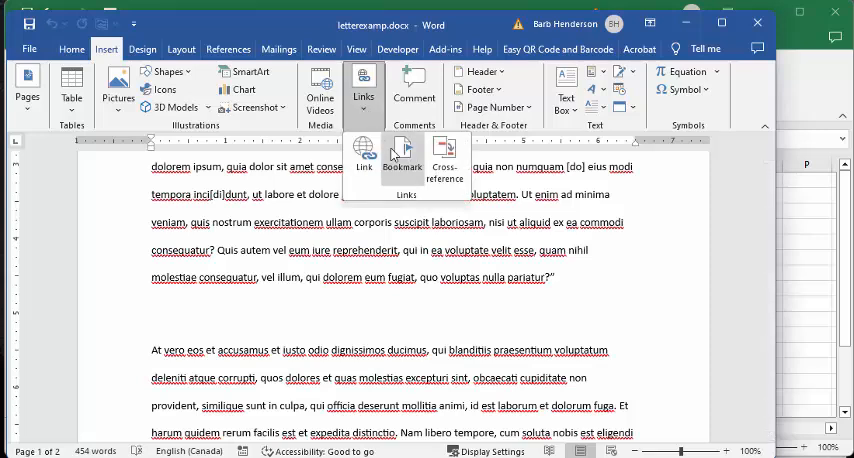
{"action": "left_click", "coordinate": [388, 156]}
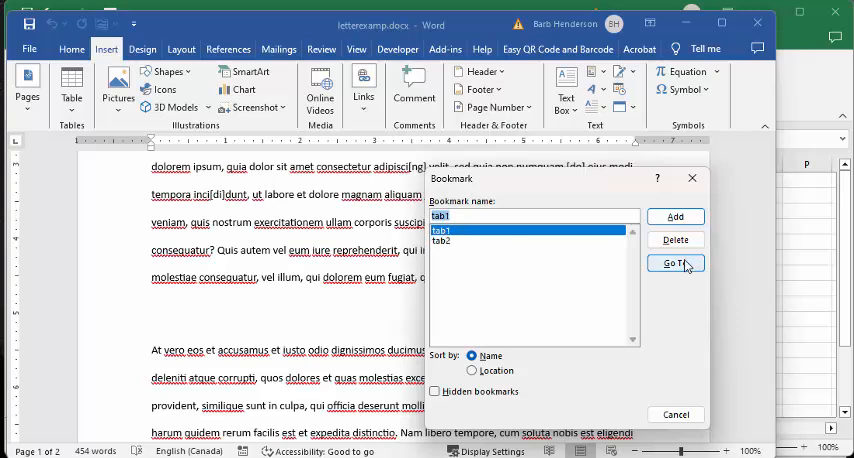
{"action": "left_click", "coordinate": [676, 264]}
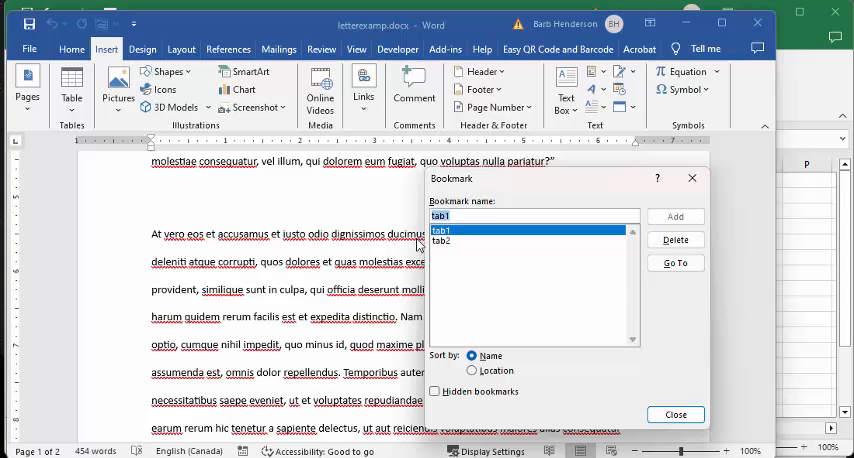
Go to the tab2 bookmark after the body text, then dismiss the bookmark list
{"action": "left_click", "coordinate": [442, 252]}
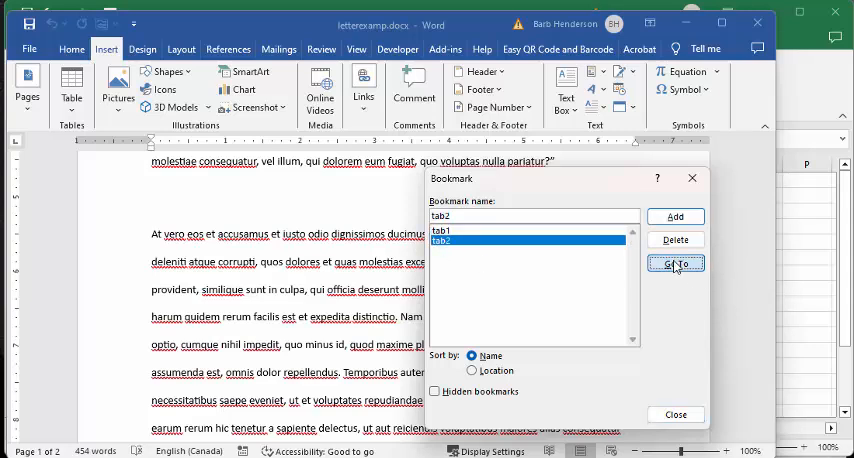
{"action": "left_click", "coordinate": [676, 264]}
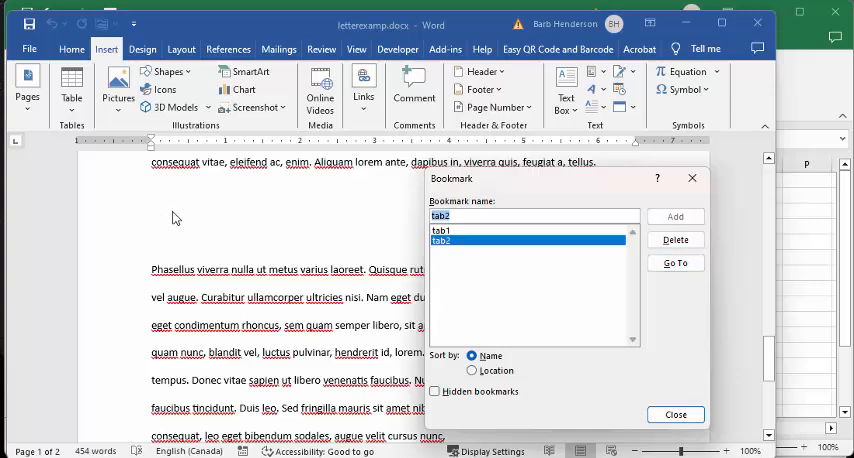
{"action": "mouse_move", "coordinate": [232, 350]}
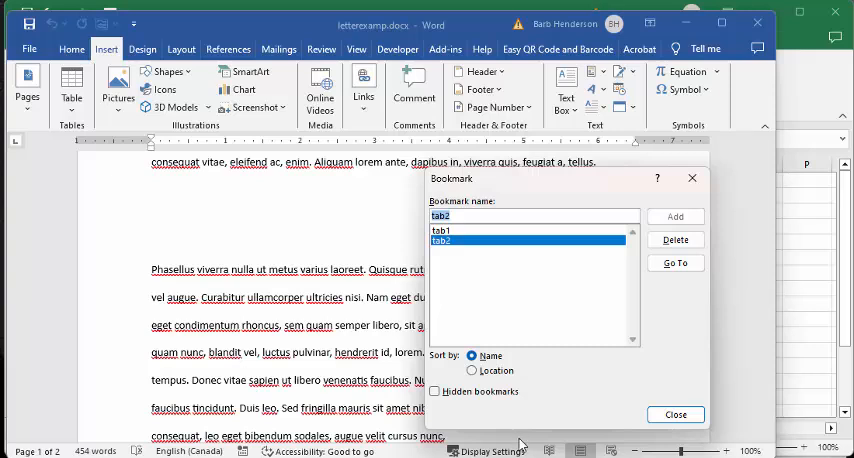
{"action": "left_click", "coordinate": [676, 414]}
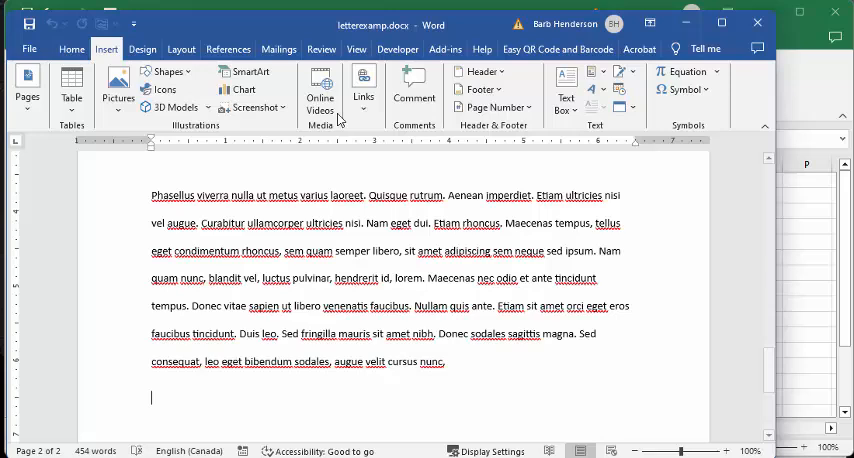
Add a new bookmark tab3 at the caret below the second page's paragraph
{"action": "left_click", "coordinate": [364, 88]}
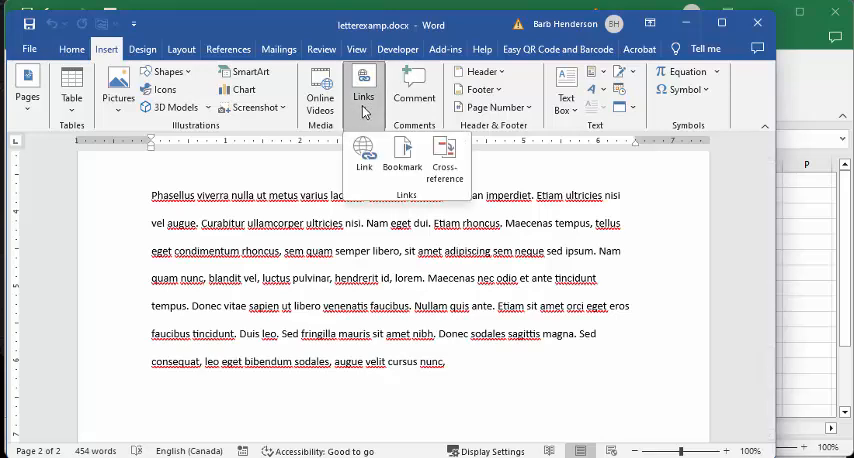
{"action": "left_click", "coordinate": [402, 156]}
{"action": "type", "text": "tab3"}
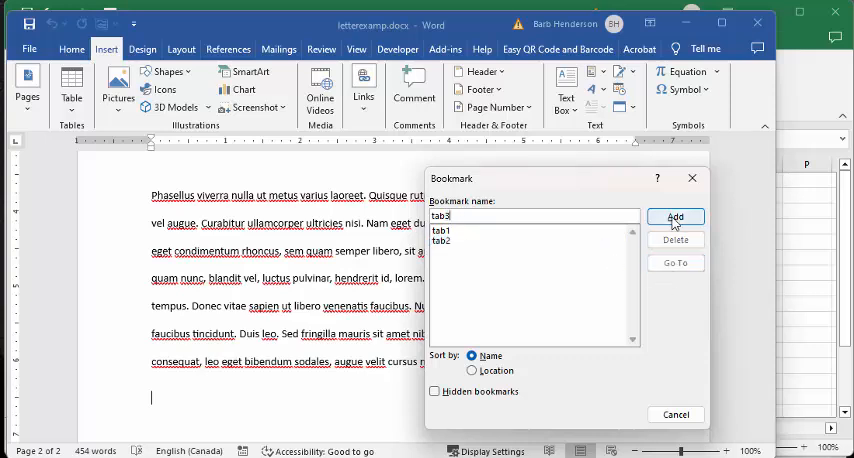
{"action": "left_click", "coordinate": [676, 216]}
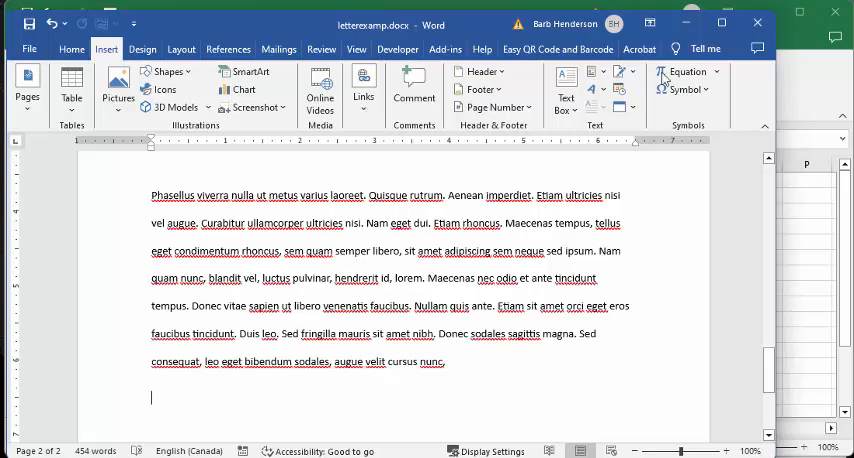
Reopen the Bookmark list to confirm tab3 appears, then dismiss it
{"action": "left_click", "coordinate": [364, 90]}
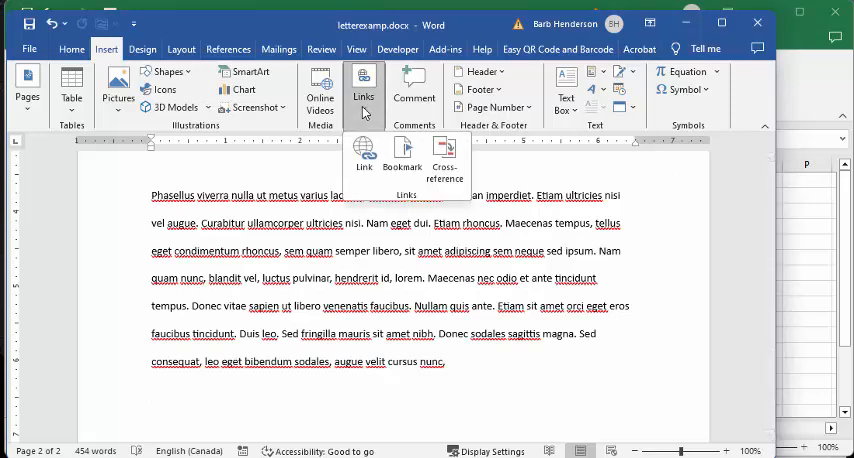
{"action": "left_click", "coordinate": [402, 156]}
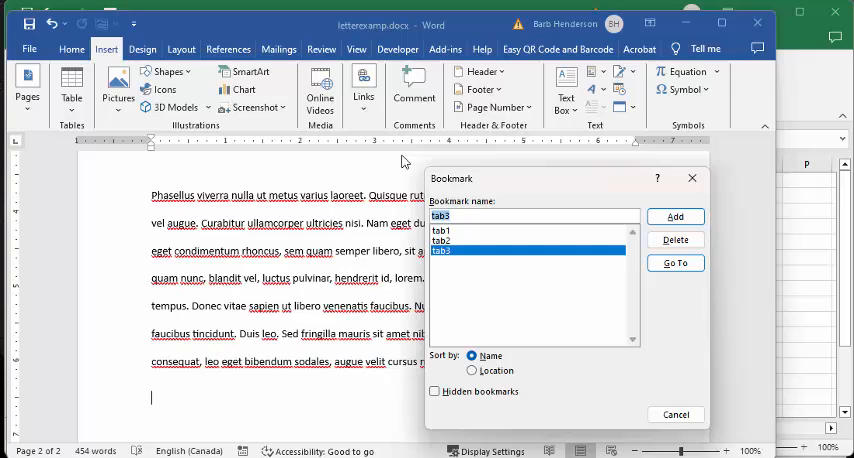
{"action": "mouse_move", "coordinate": [164, 402]}
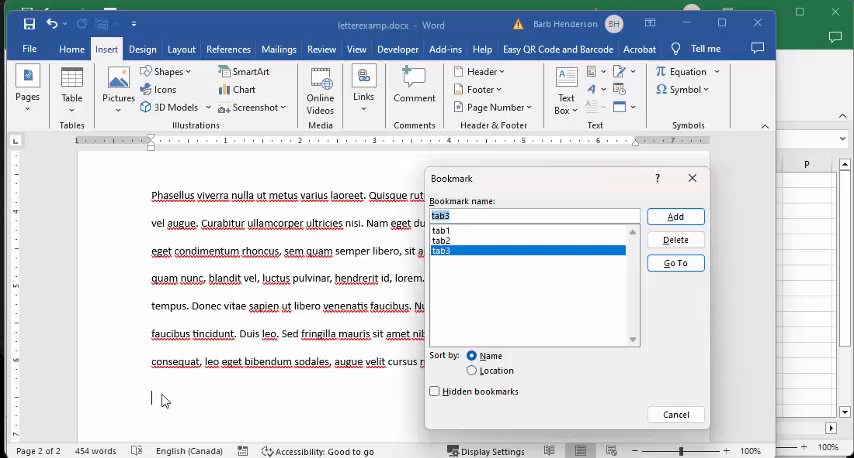
{"action": "mouse_move", "coordinate": [758, 186]}
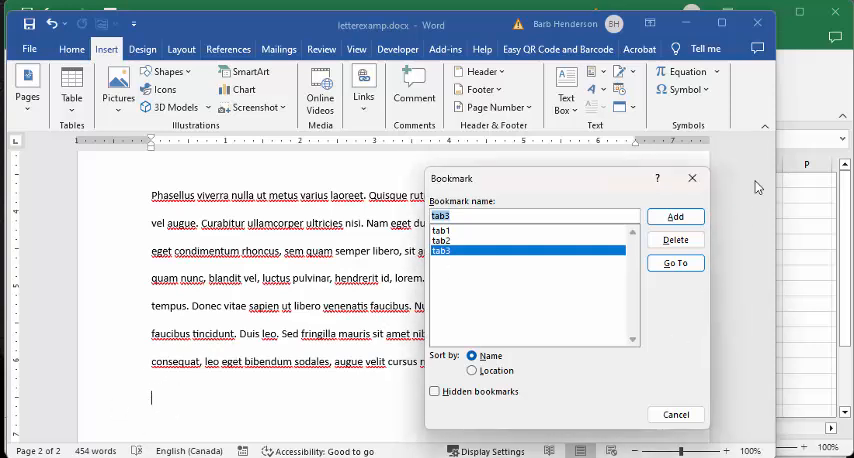
{"action": "mouse_move", "coordinate": [696, 178]}
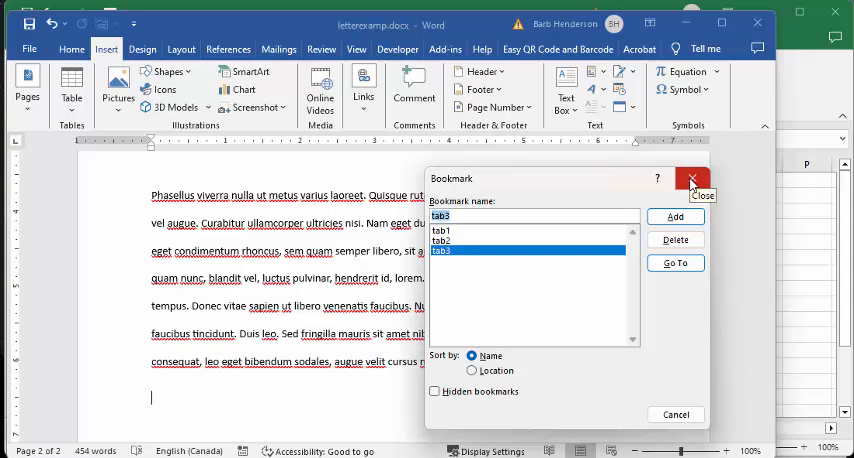
{"action": "left_click", "coordinate": [680, 180]}
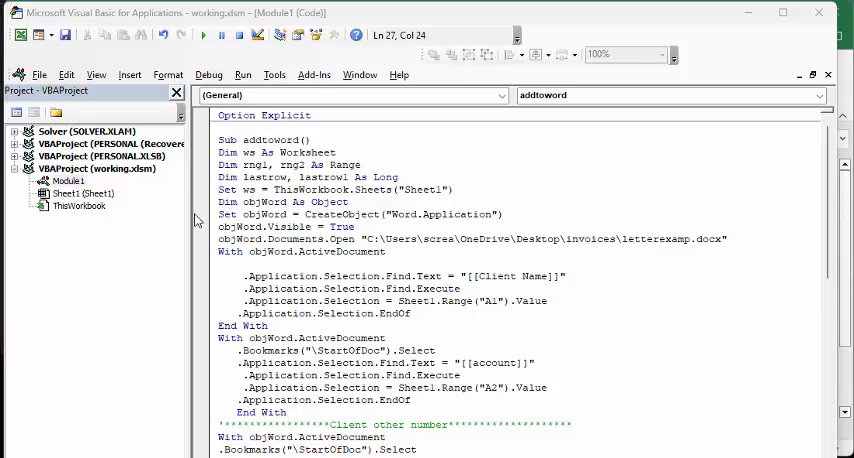
{"action": "mouse_move", "coordinate": [200, 214]}
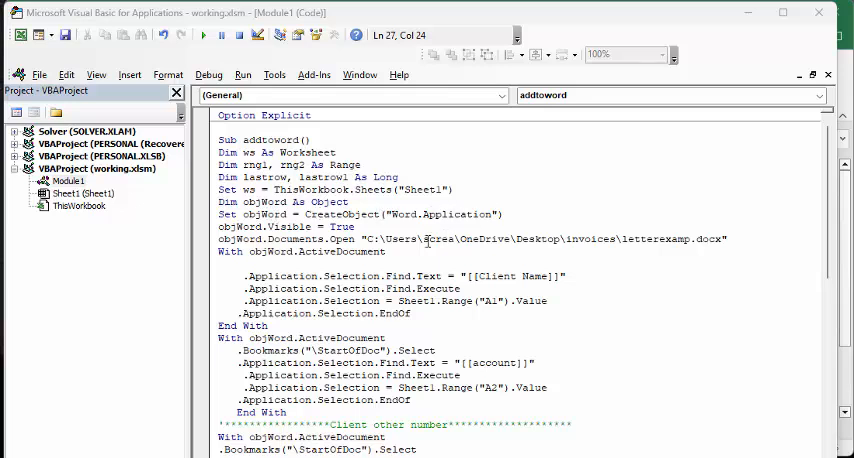
Scroll down Module1's addtoword code to the [[invoicenumber]] replacement using cell A3
{"action": "scroll", "scroll_direction": "down", "scroll_amount": 3}
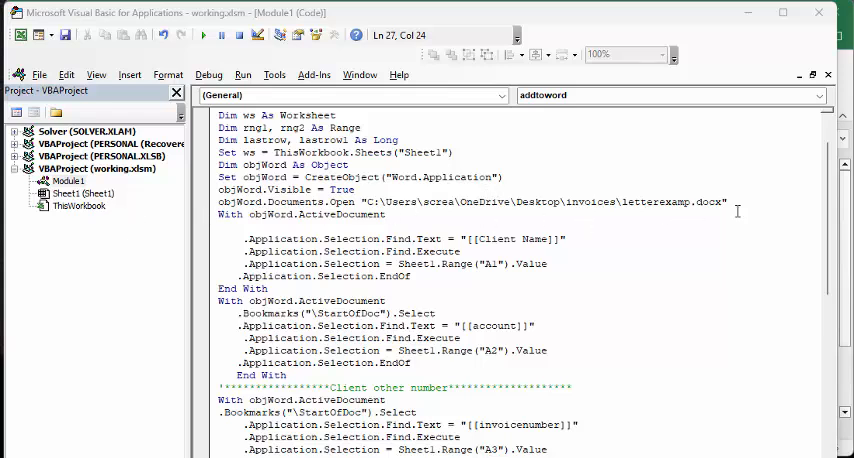
{"action": "mouse_move", "coordinate": [258, 216]}
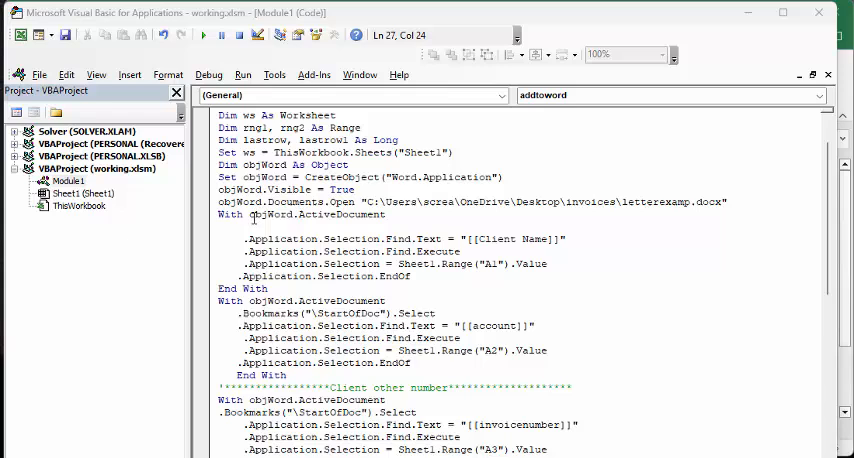
{"action": "mouse_move", "coordinate": [464, 238]}
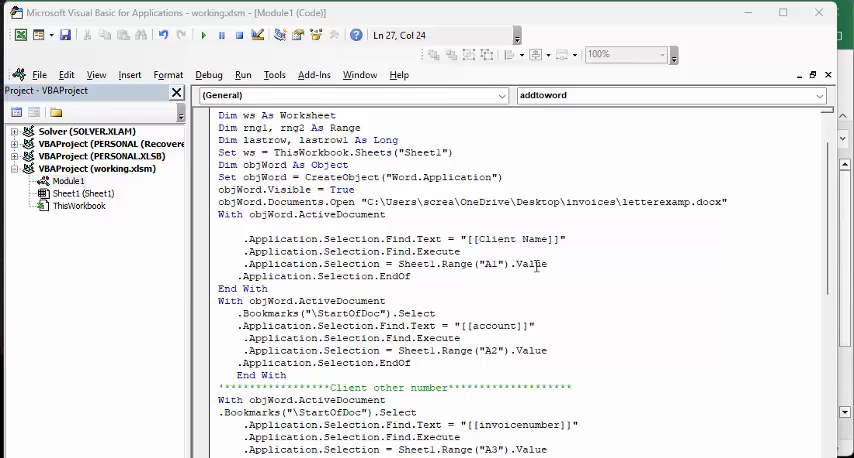
{"action": "scroll", "scroll_direction": "down", "scroll_amount": 3}
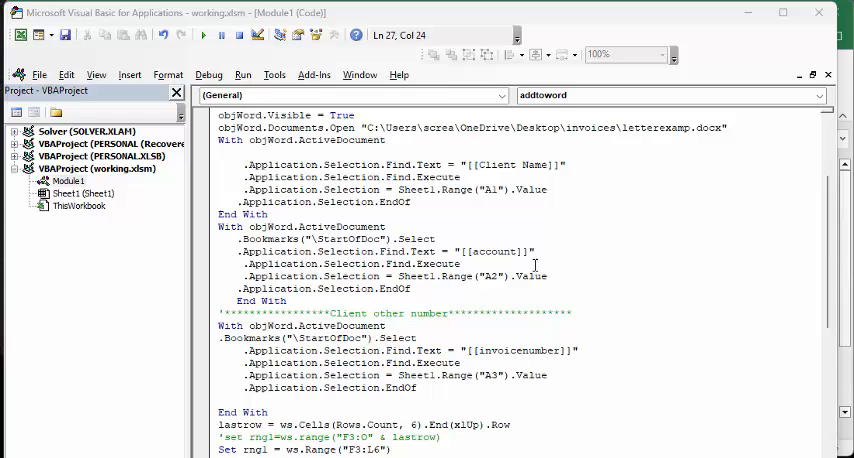
{"action": "mouse_move", "coordinate": [466, 252]}
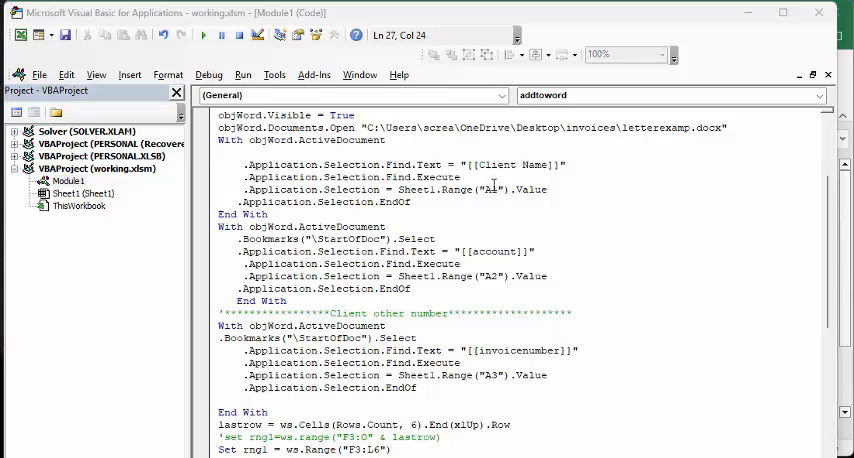
{"action": "mouse_move", "coordinate": [512, 284]}
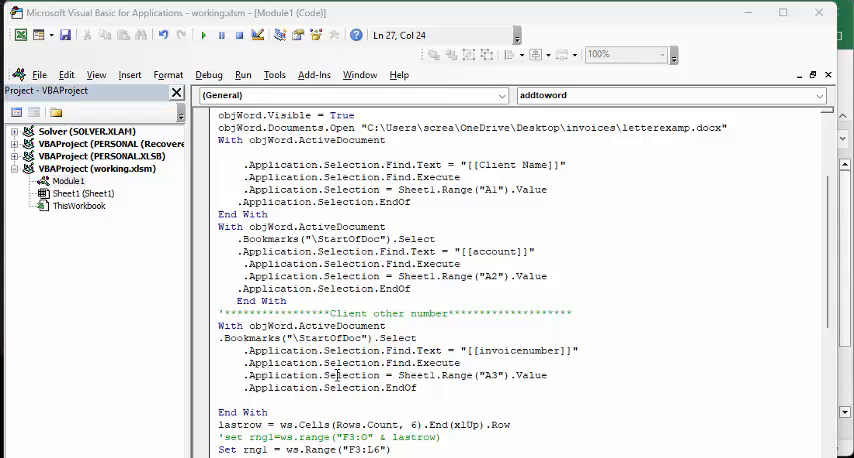
{"action": "mouse_move", "coordinate": [528, 352]}
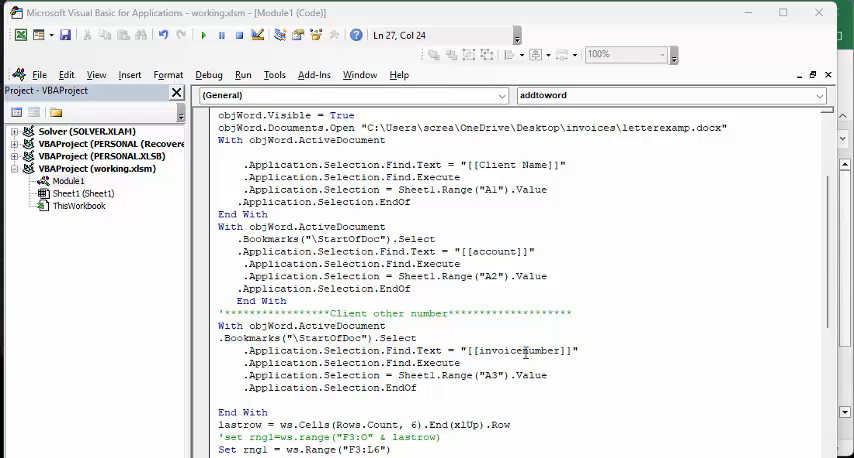
{"action": "mouse_move", "coordinate": [500, 376]}
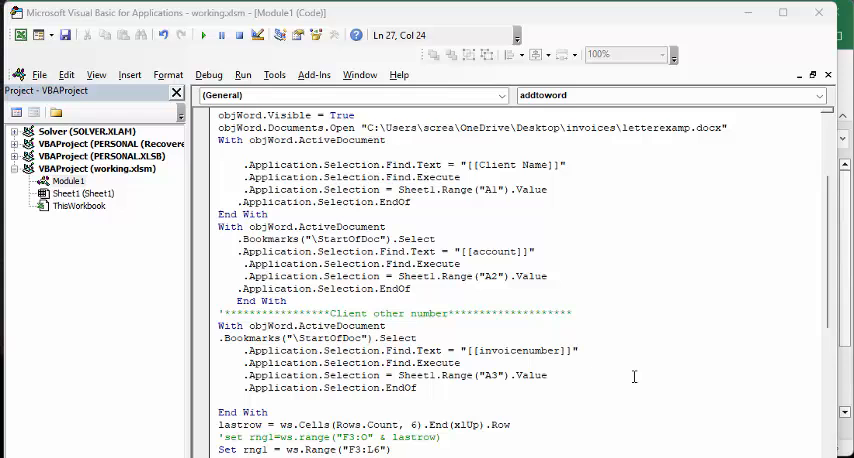
{"action": "scroll", "scroll_direction": "down", "scroll_amount": 3}
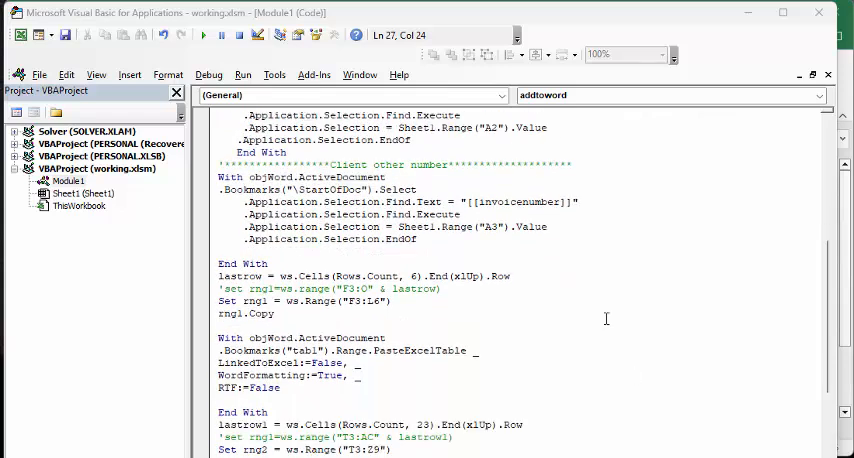
{"action": "scroll", "scroll_direction": "down", "scroll_amount": 3}
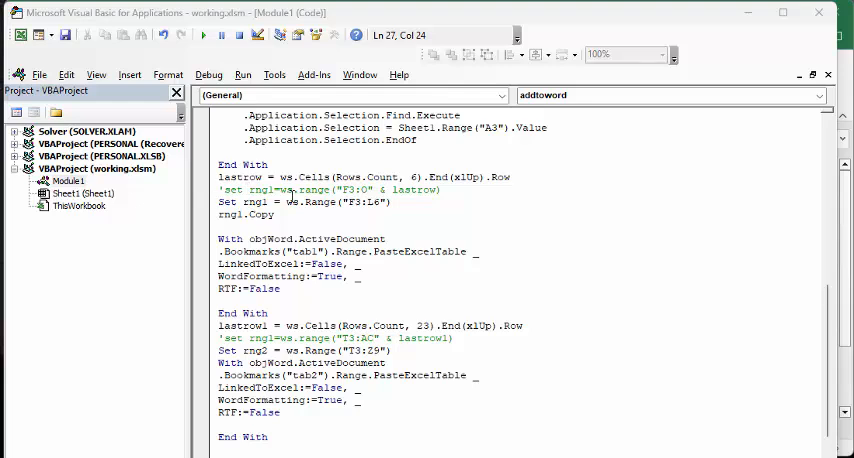
{"action": "mouse_move", "coordinate": [416, 192]}
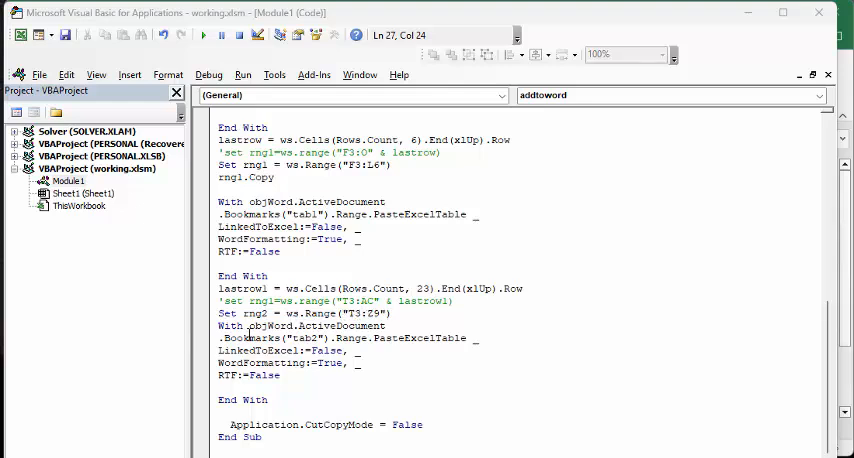
{"action": "mouse_move", "coordinate": [344, 324]}
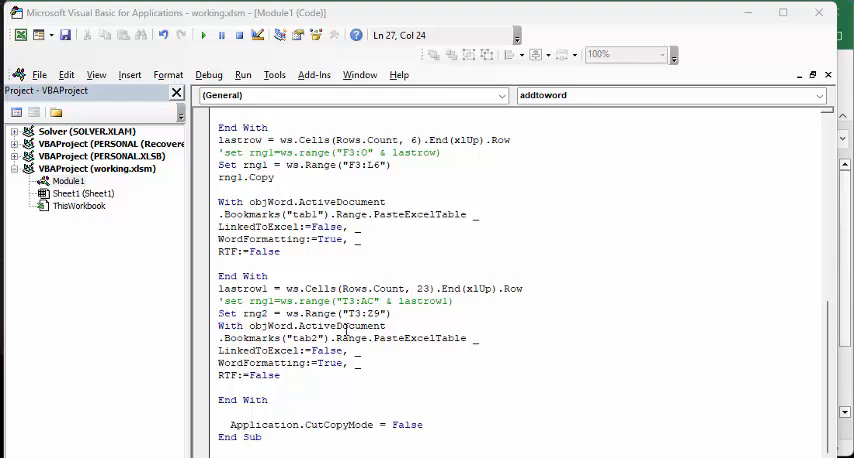
{"action": "mouse_move", "coordinate": [314, 338]}
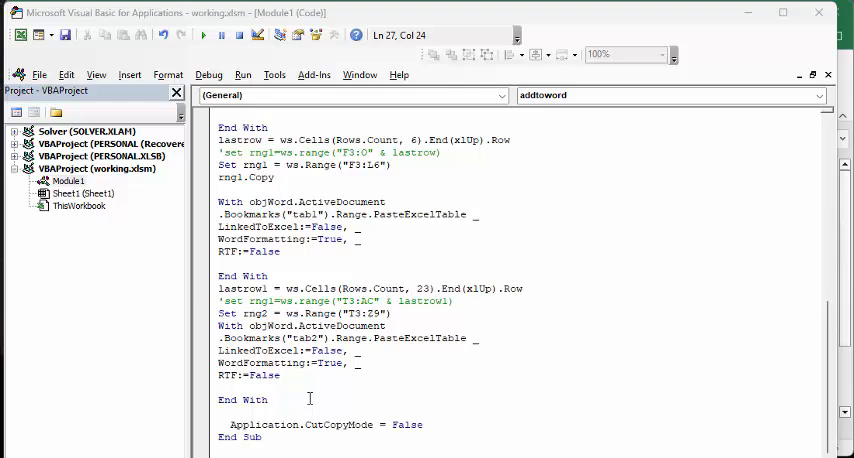
{"action": "mouse_move", "coordinate": [308, 400]}
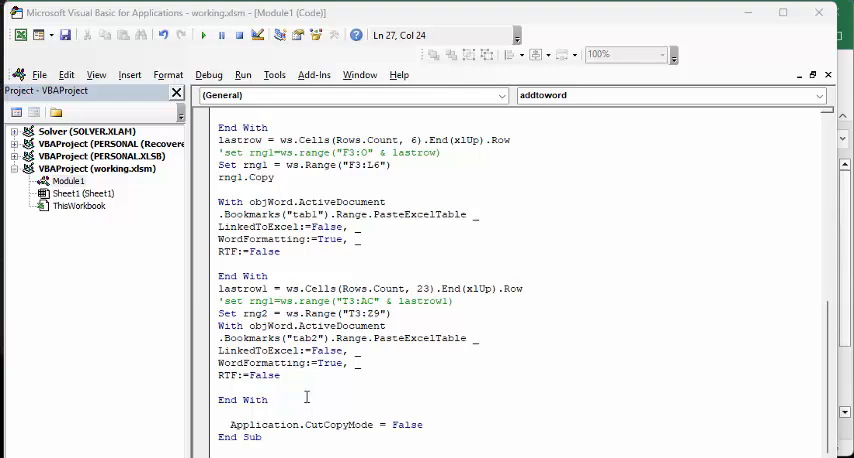
{"action": "mouse_move", "coordinate": [308, 396]}
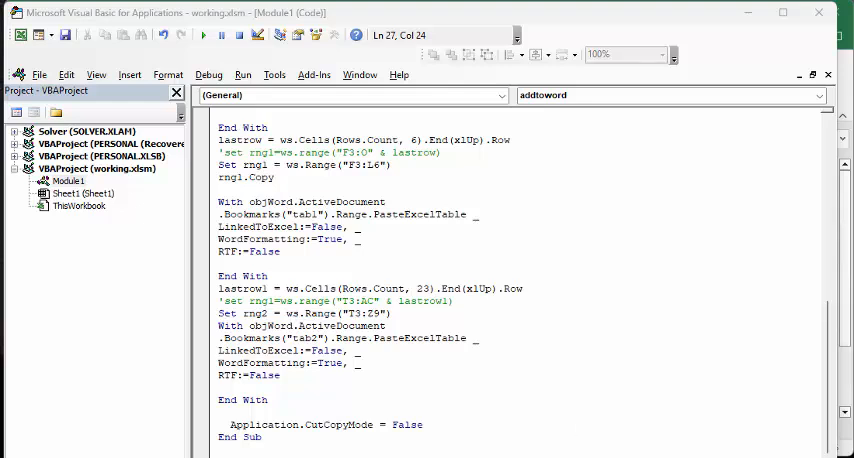